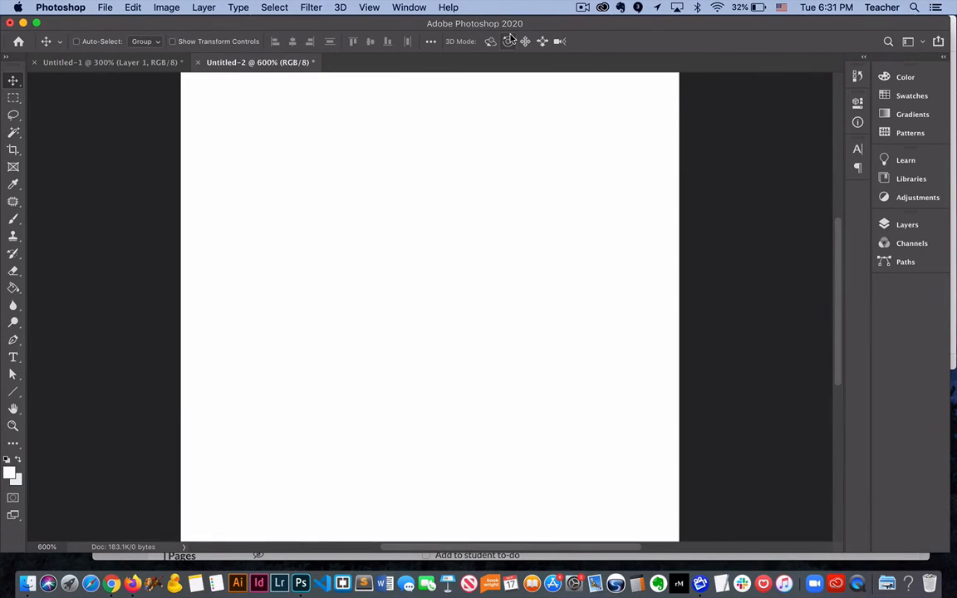
mouse_move(399, 23)
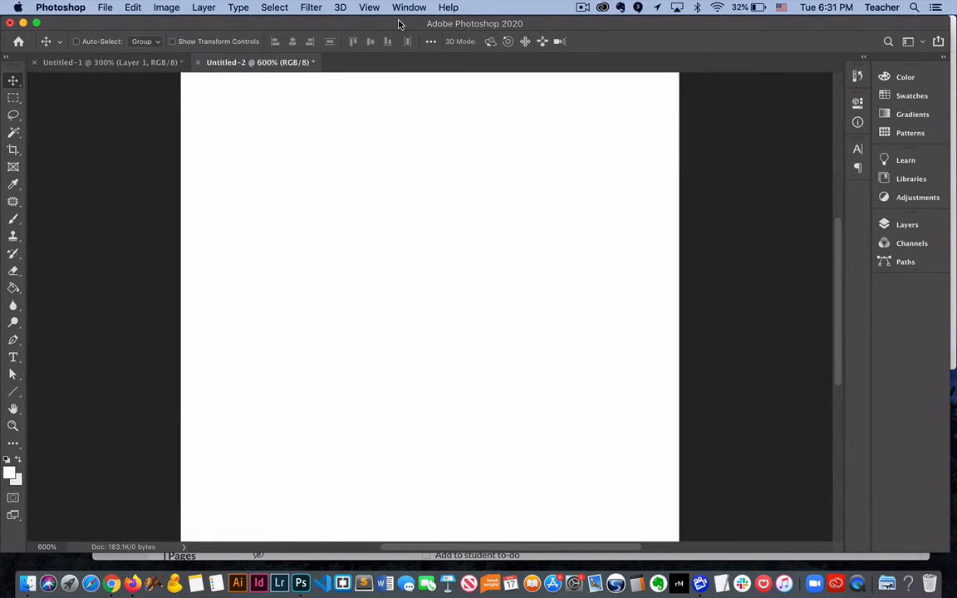
mouse_move(374, 16)
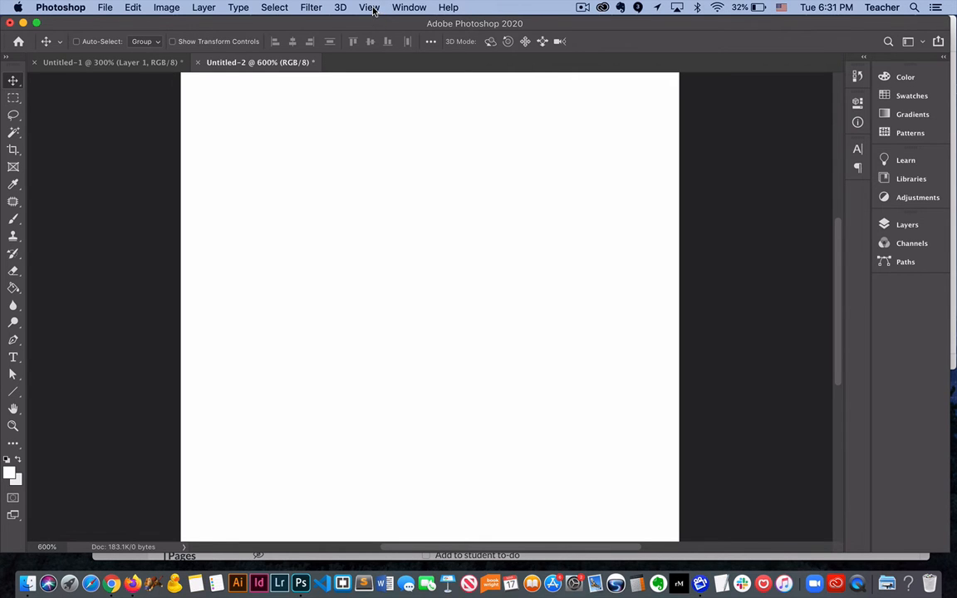
Step: Open the View menu to reach the Rulers option
click(369, 6)
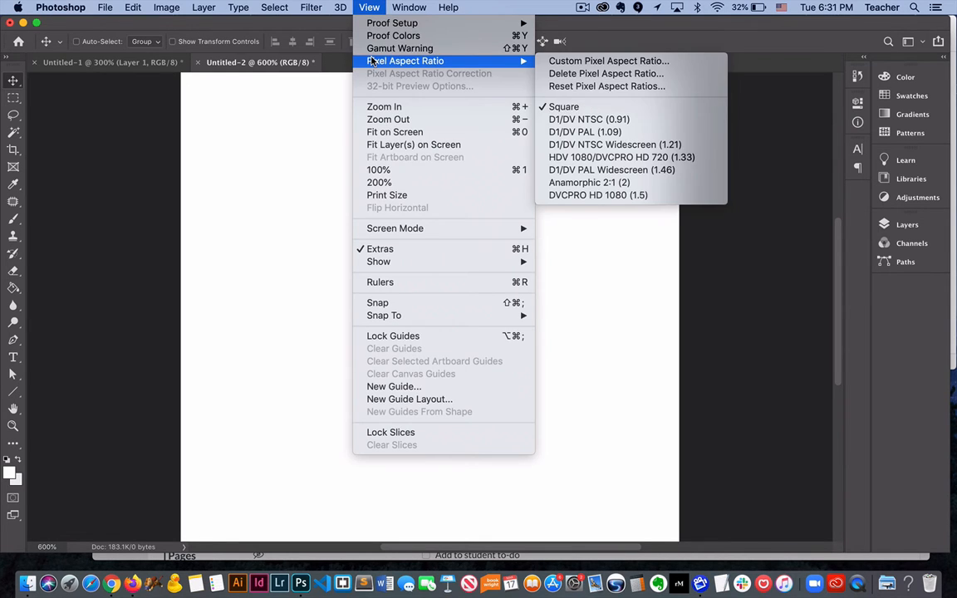
mouse_move(379, 282)
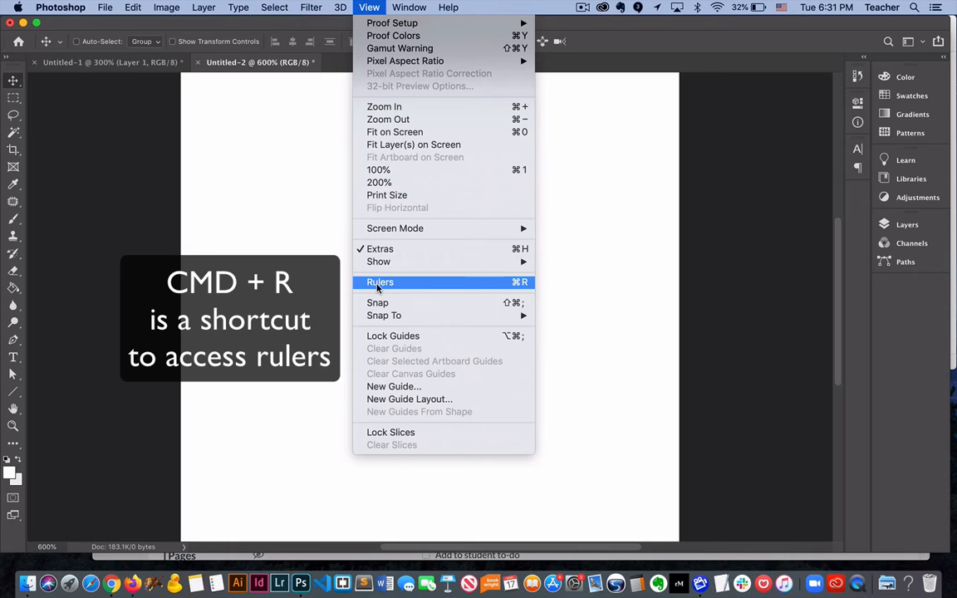
mouse_move(395, 286)
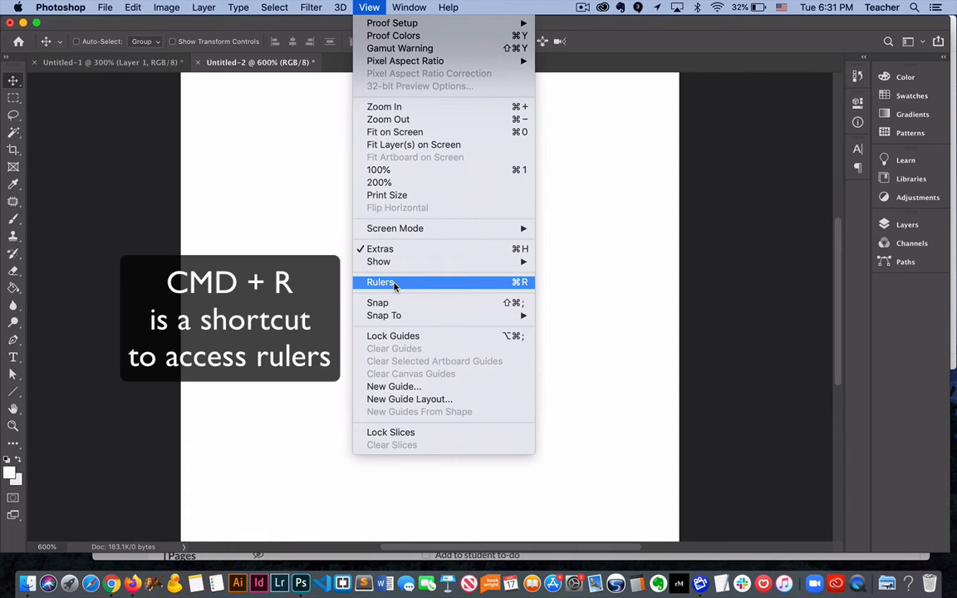
Step: Turn on View > Rulers so rulers appear along the canvas edges
click(380, 282)
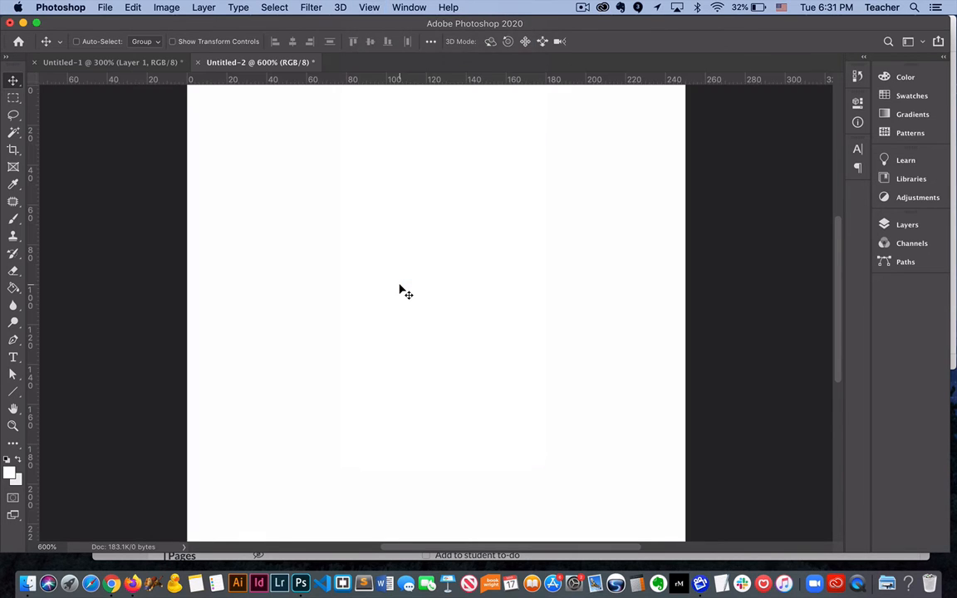
mouse_move(410, 279)
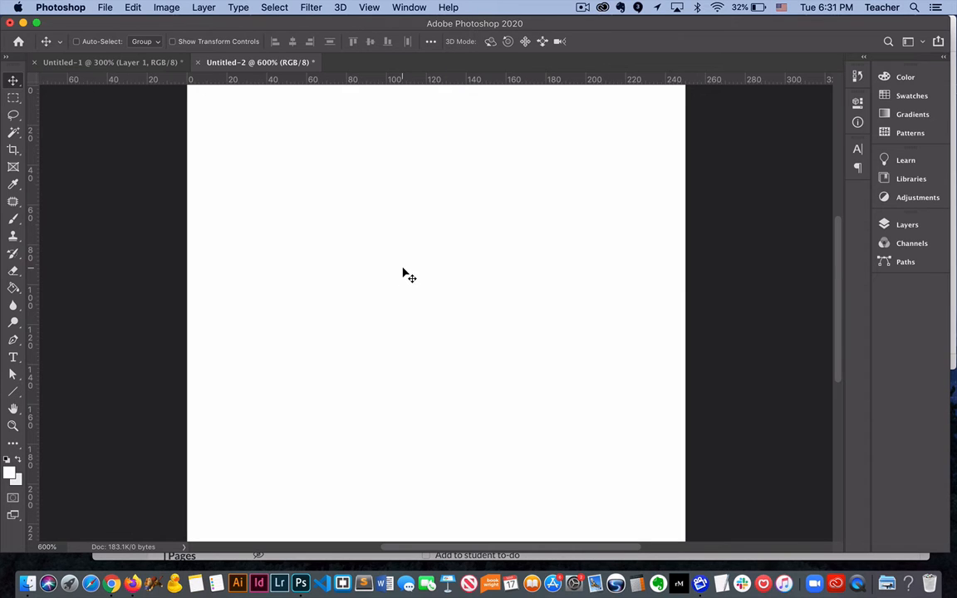
mouse_move(222, 100)
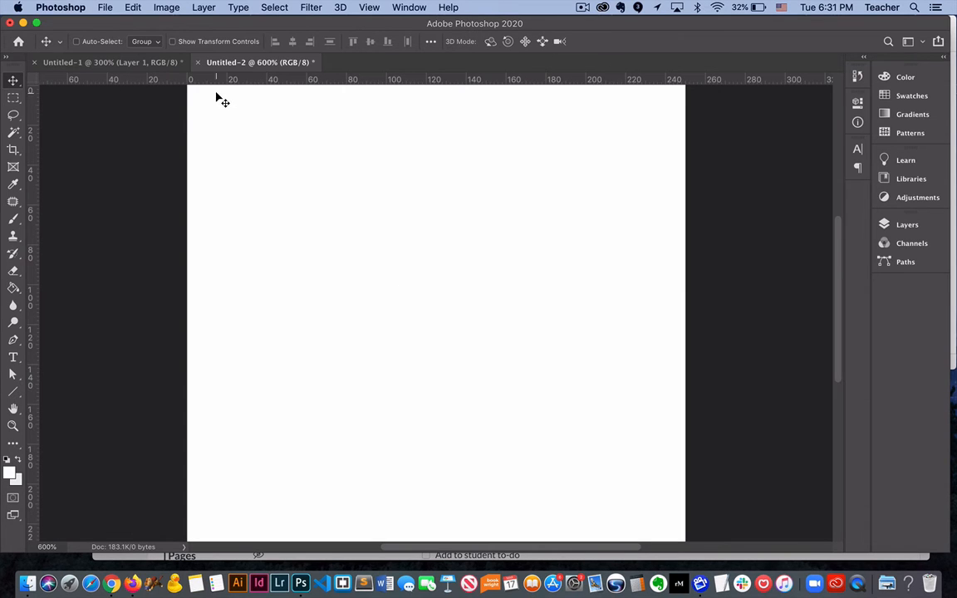
mouse_move(279, 83)
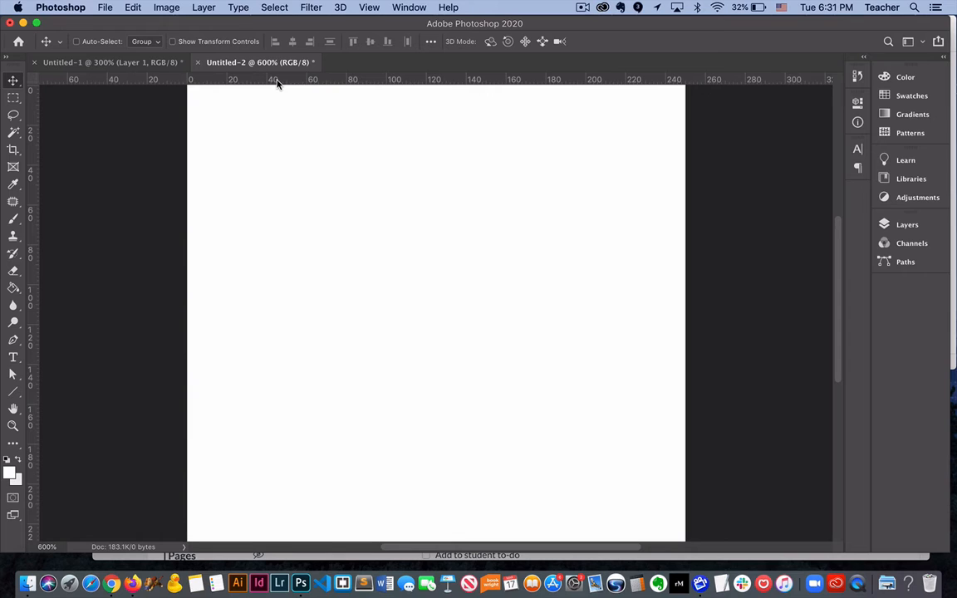
mouse_move(324, 80)
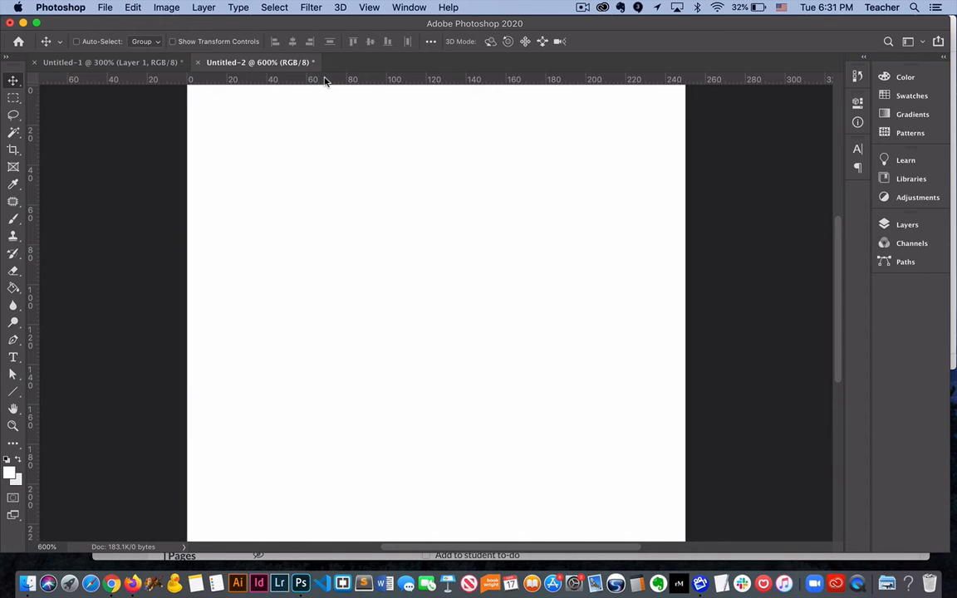
mouse_move(335, 84)
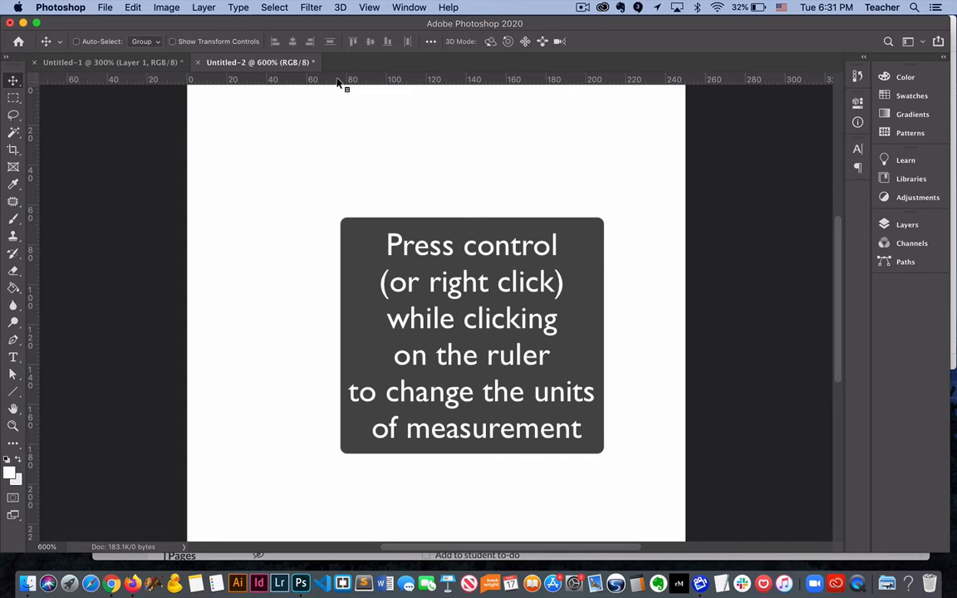
right_click(341, 79)
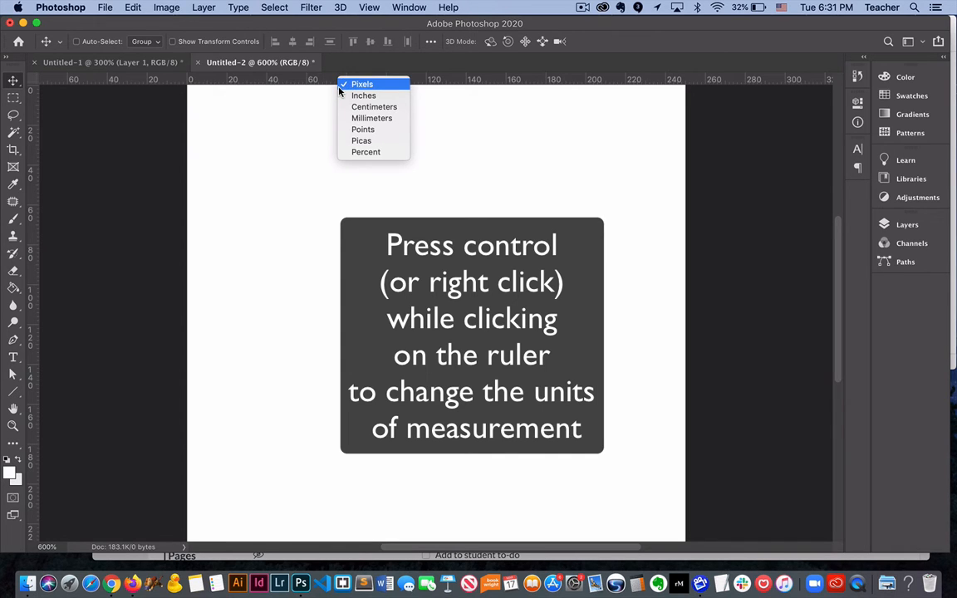
mouse_move(363, 94)
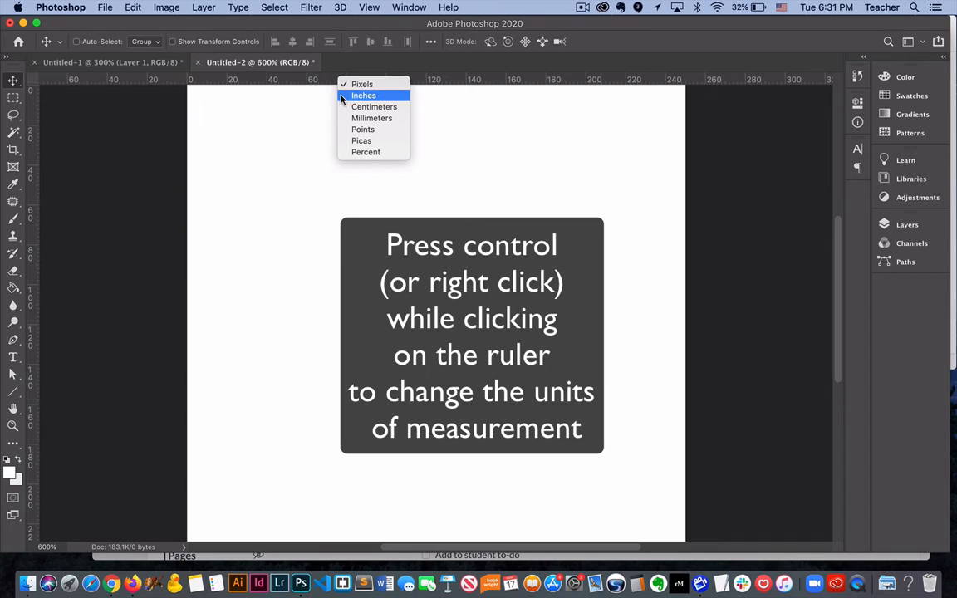
click(363, 94)
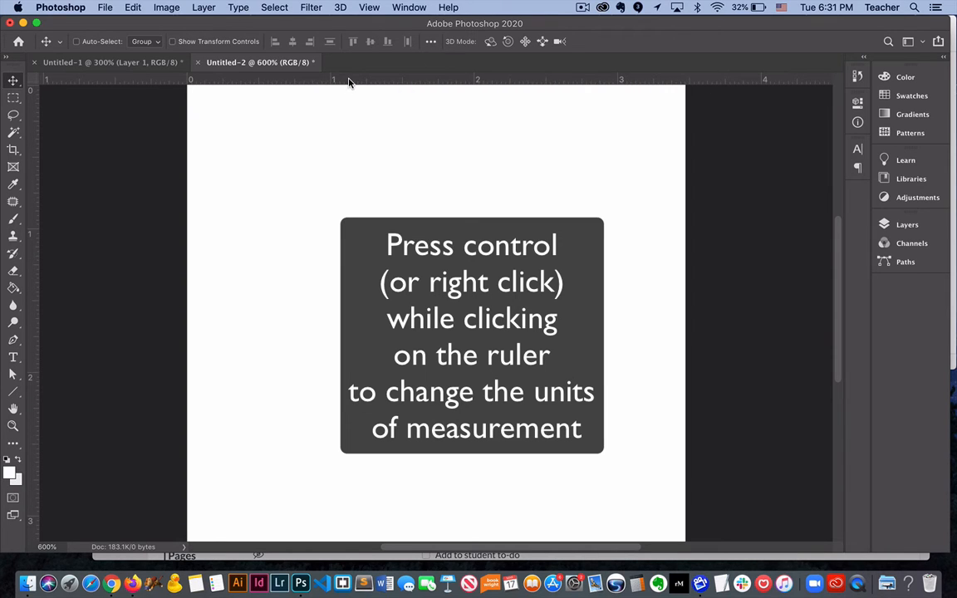
right_click(349, 81)
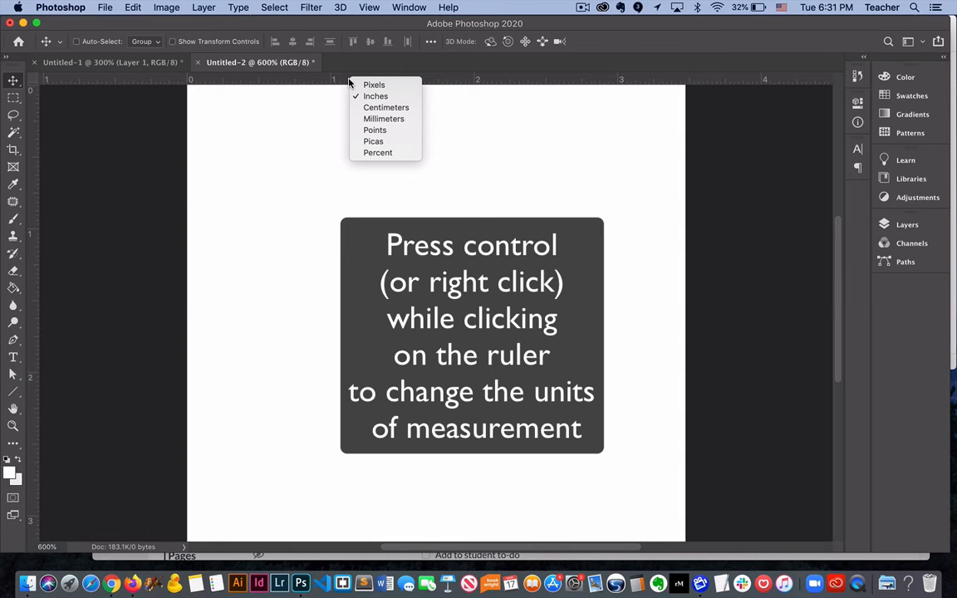
mouse_move(374, 83)
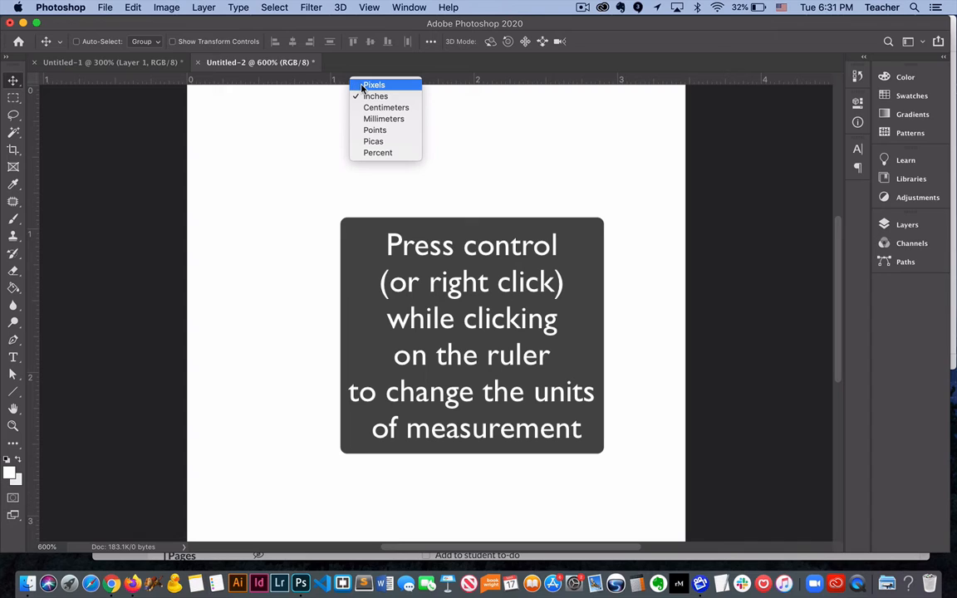
click(373, 84)
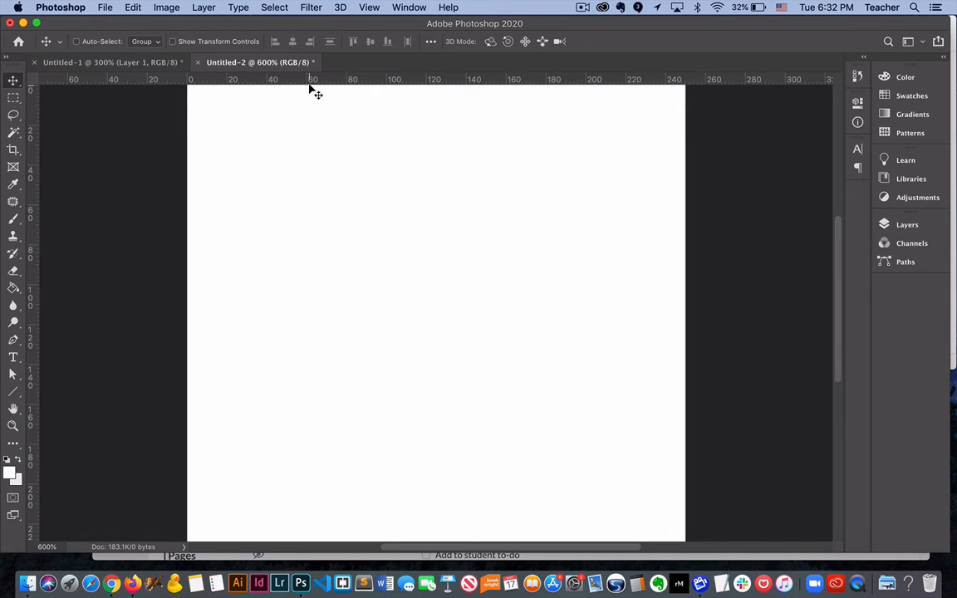
mouse_move(314, 83)
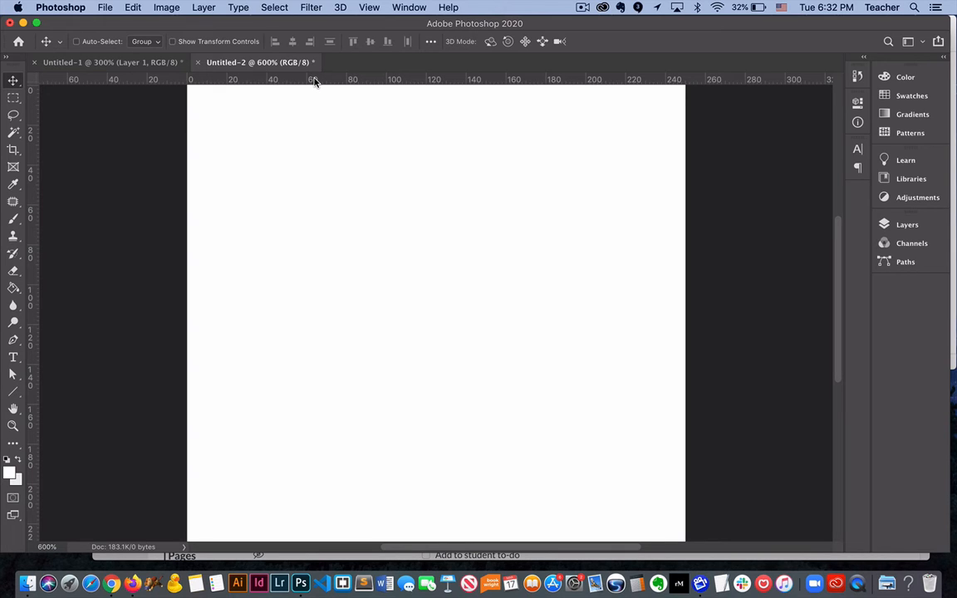
mouse_move(331, 80)
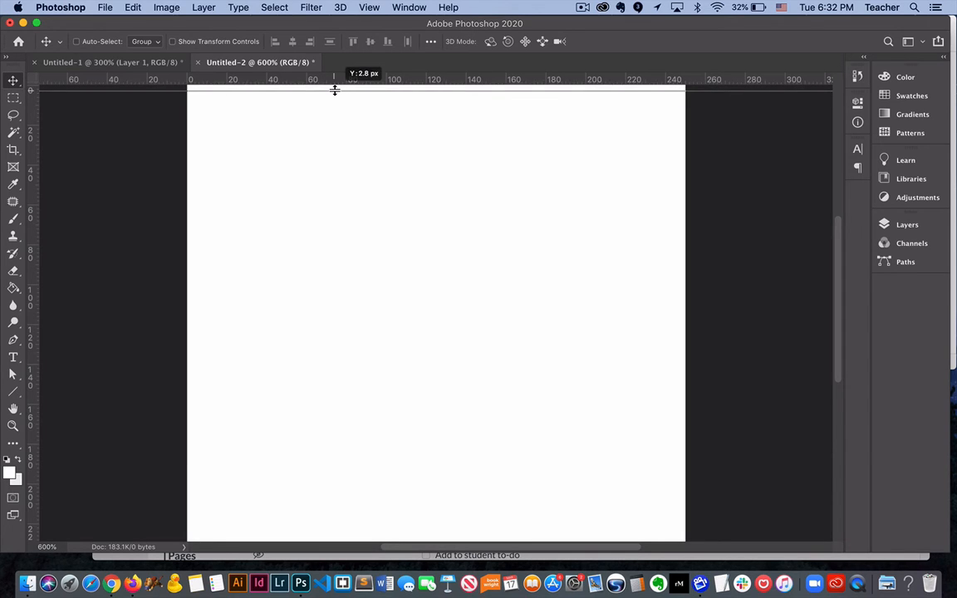
Step: Drag a horizontal guide near the top and a vertical guide to about 20 px
drag(334, 90, 339, 119)
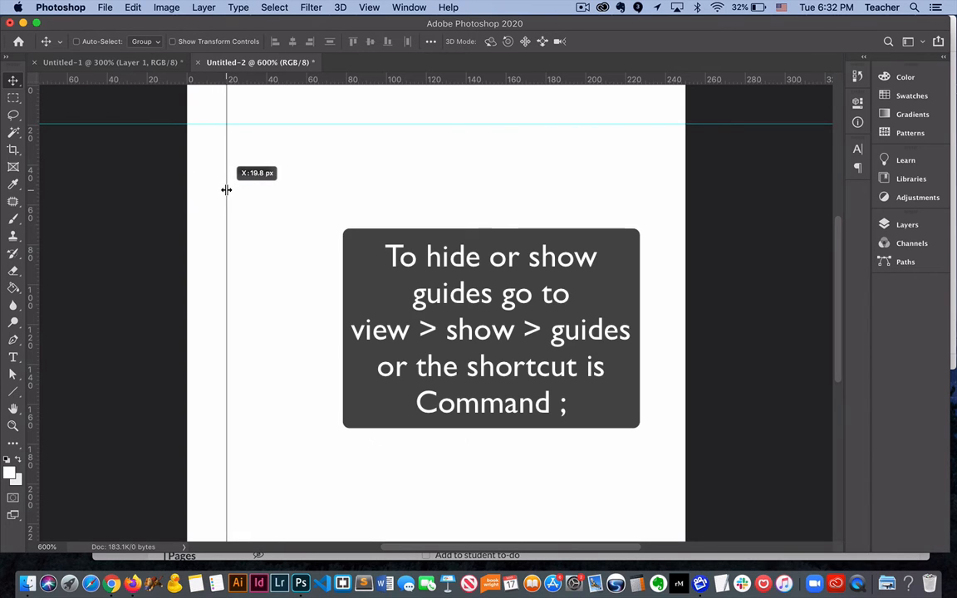
mouse_move(227, 159)
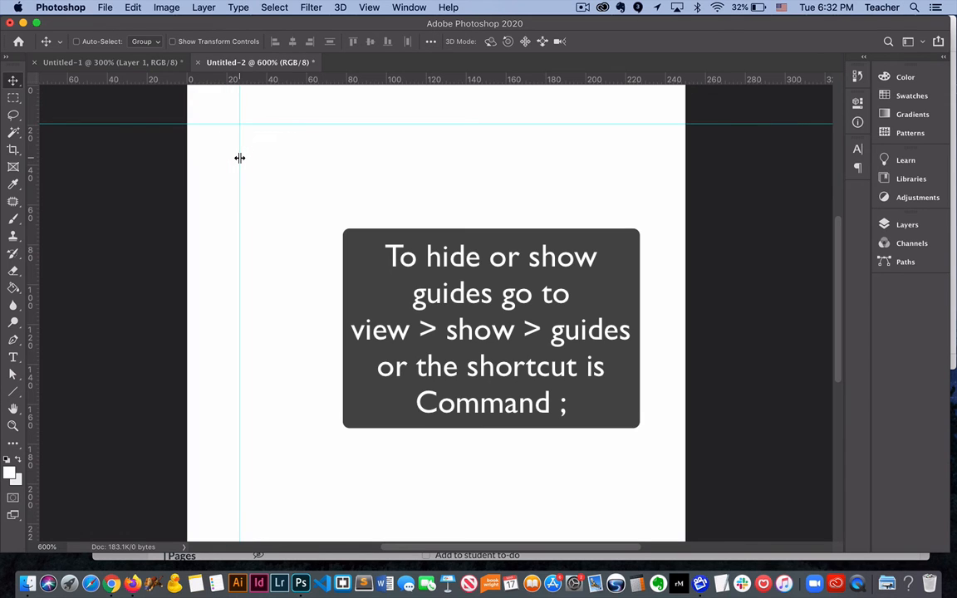
drag(239, 158, 252, 158)
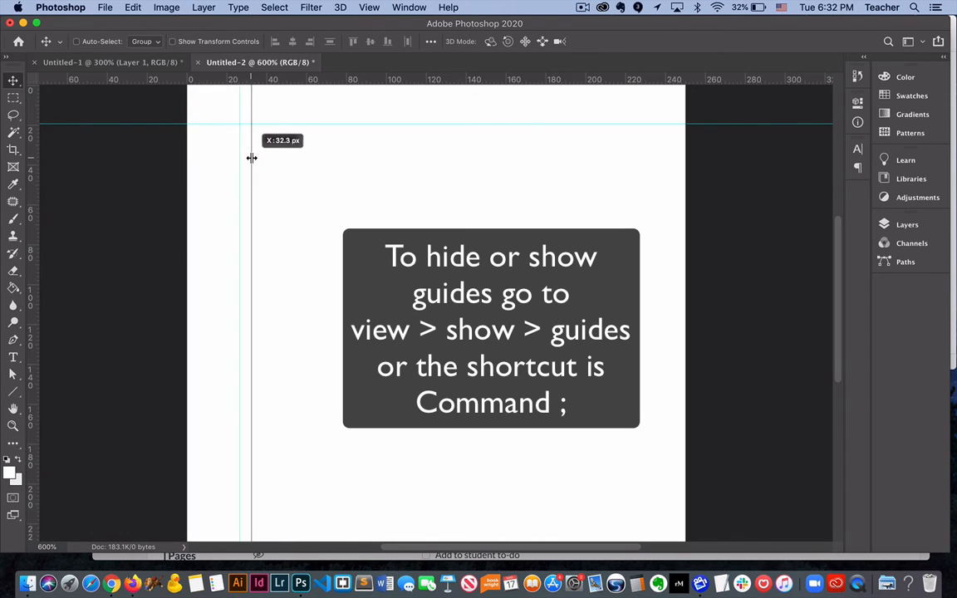
drag(252, 158, 228, 157)
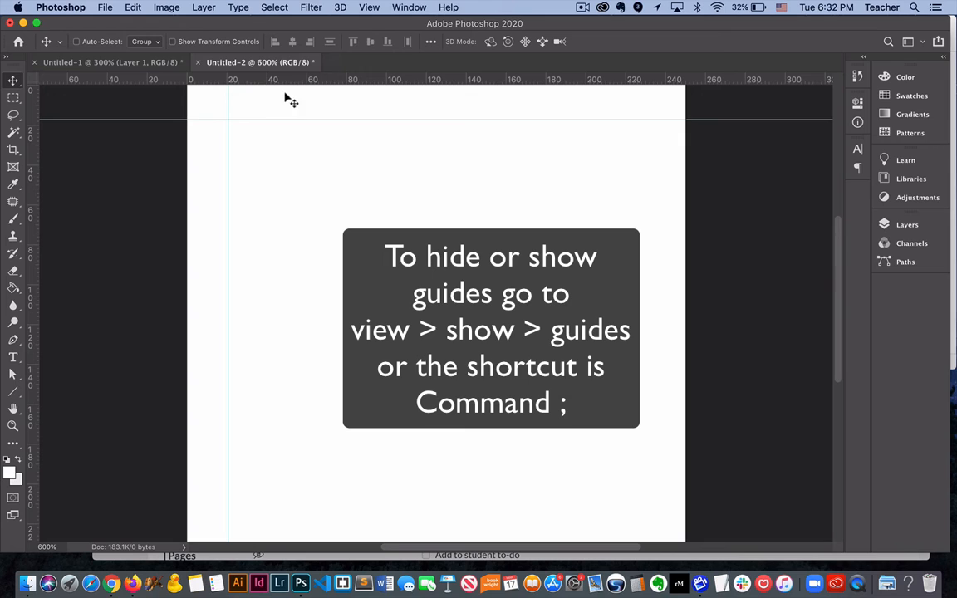
mouse_move(285, 81)
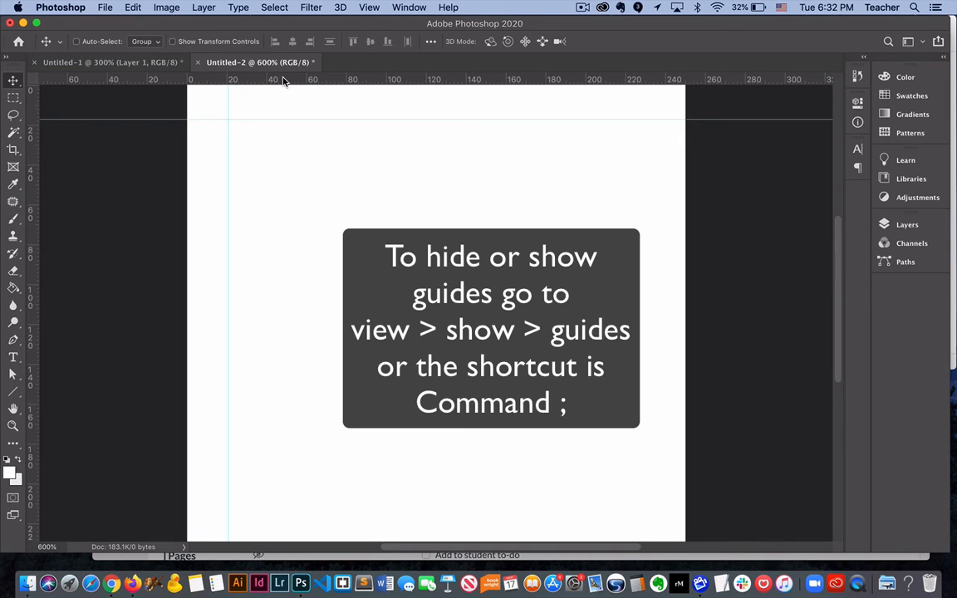
click(369, 7)
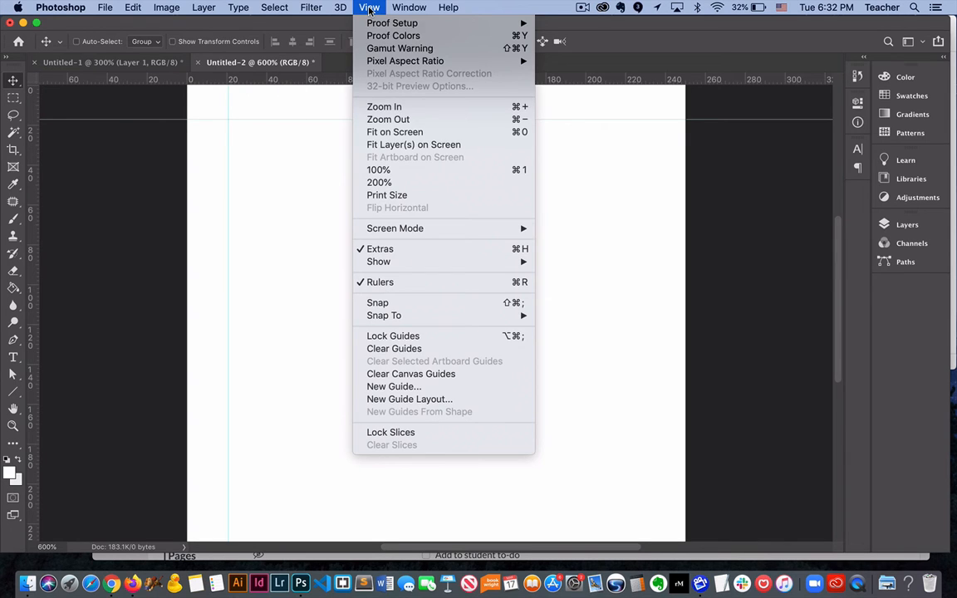
mouse_move(379, 261)
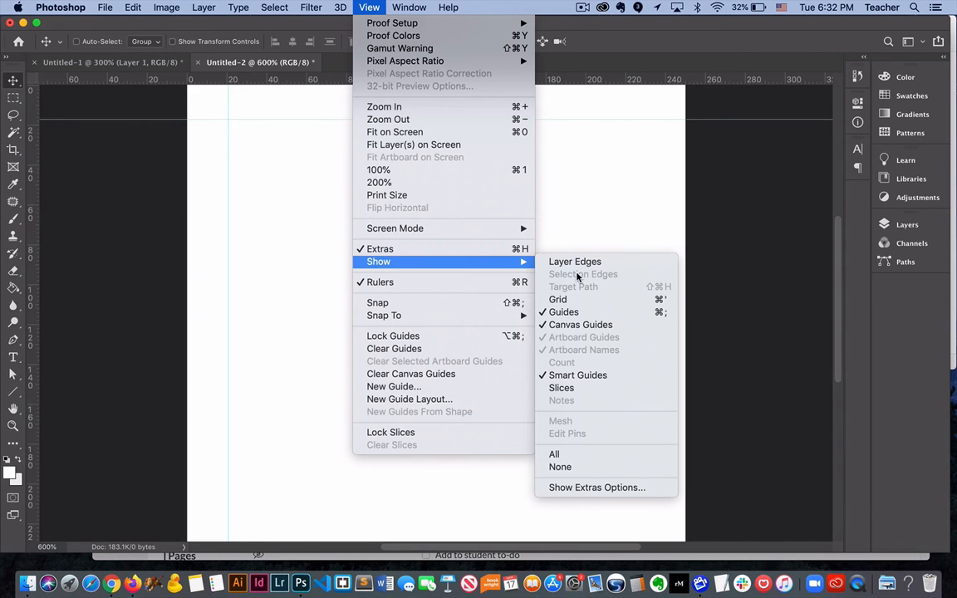
mouse_move(563, 312)
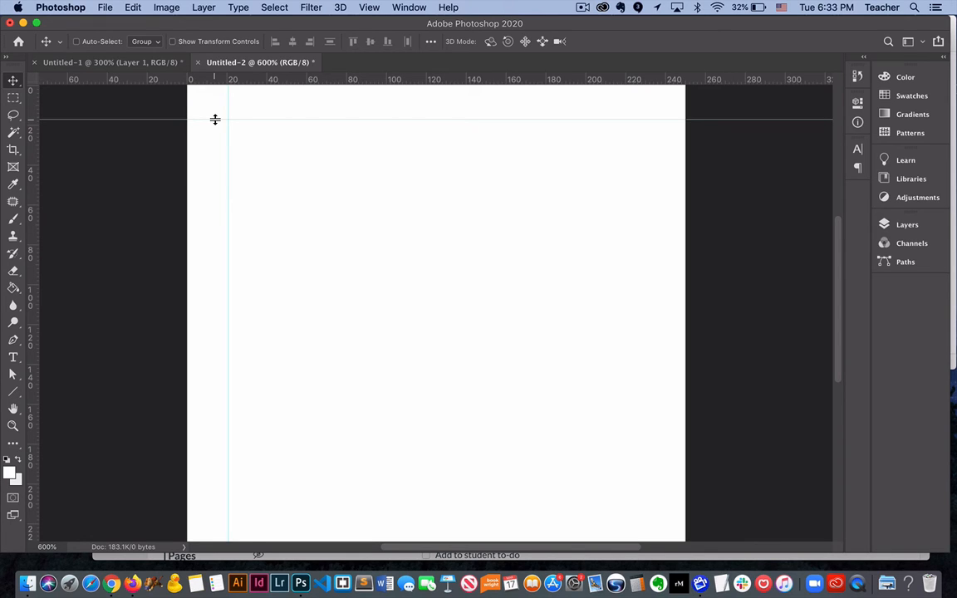
Step: Turn on the grid overlay from the View > Show menu
click(369, 7)
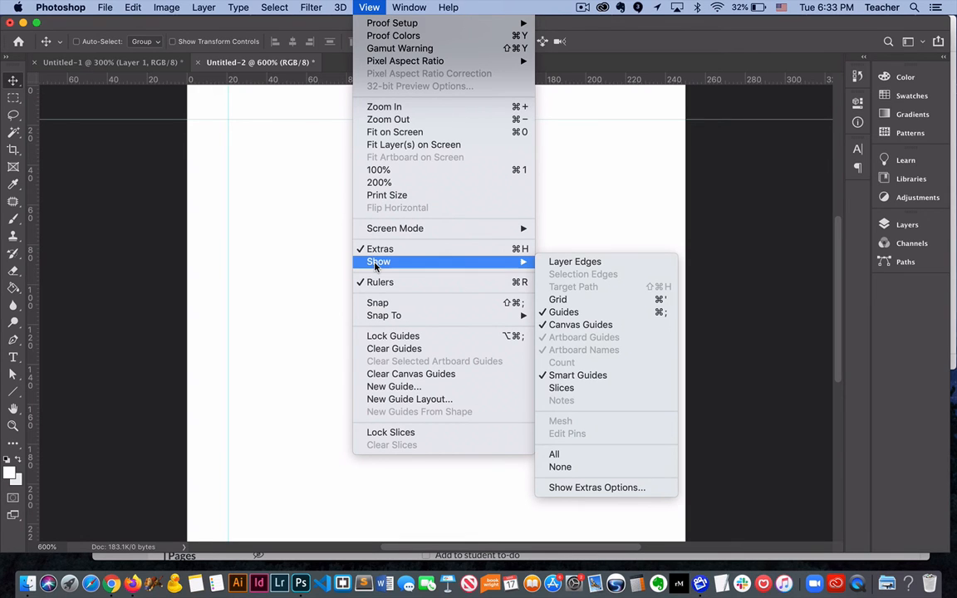
mouse_move(550, 291)
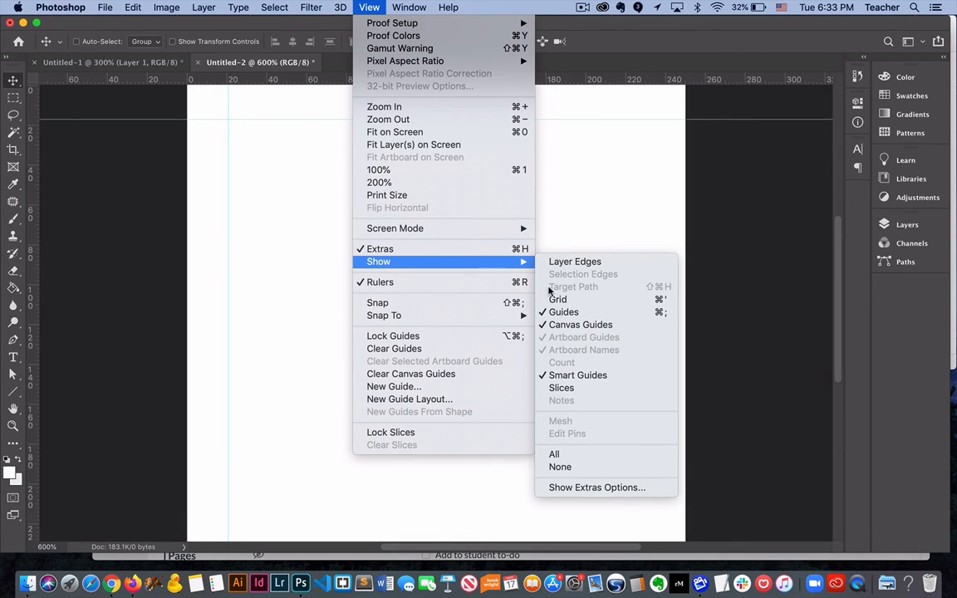
click(558, 299)
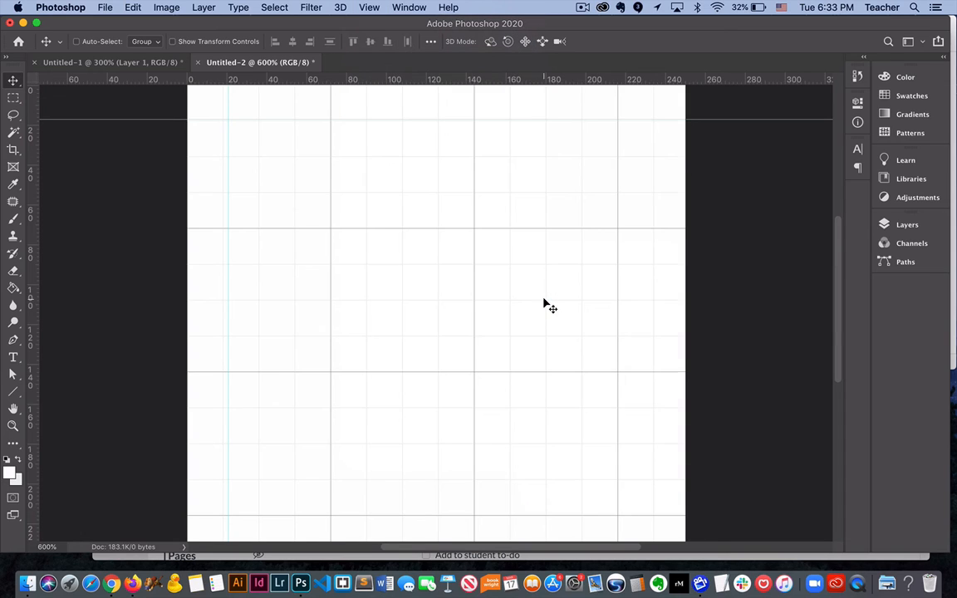
mouse_move(441, 205)
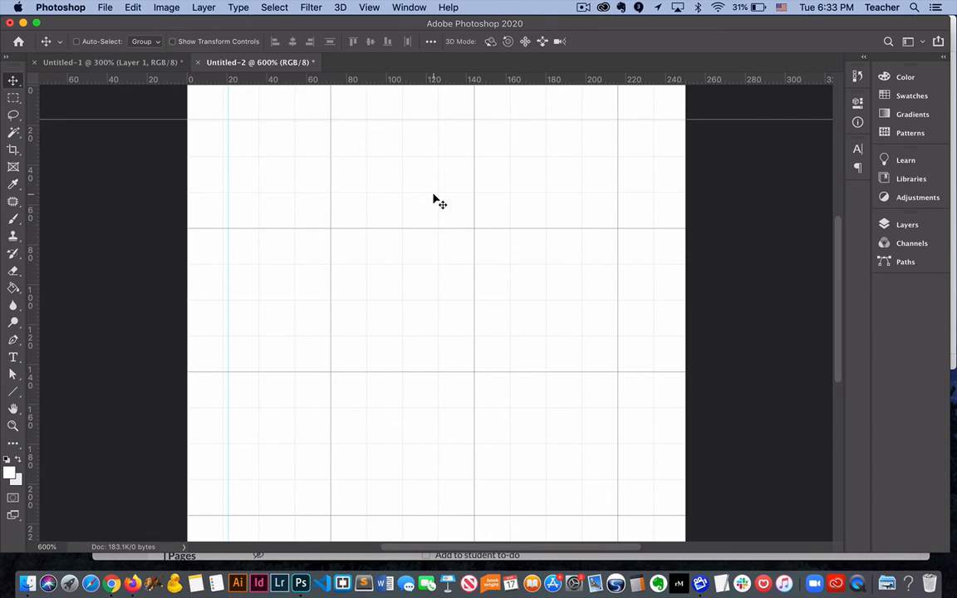
click(60, 7)
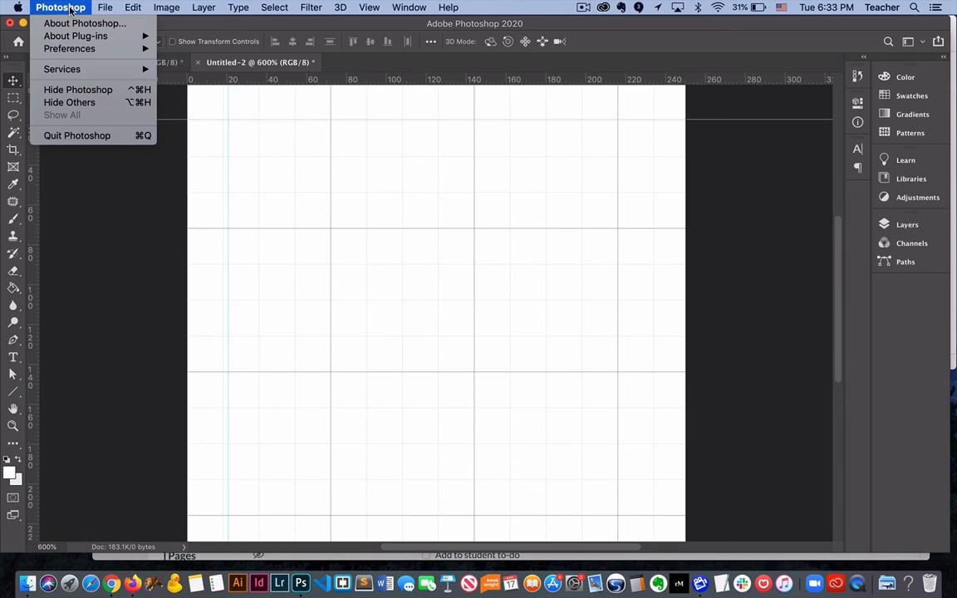
mouse_move(70, 48)
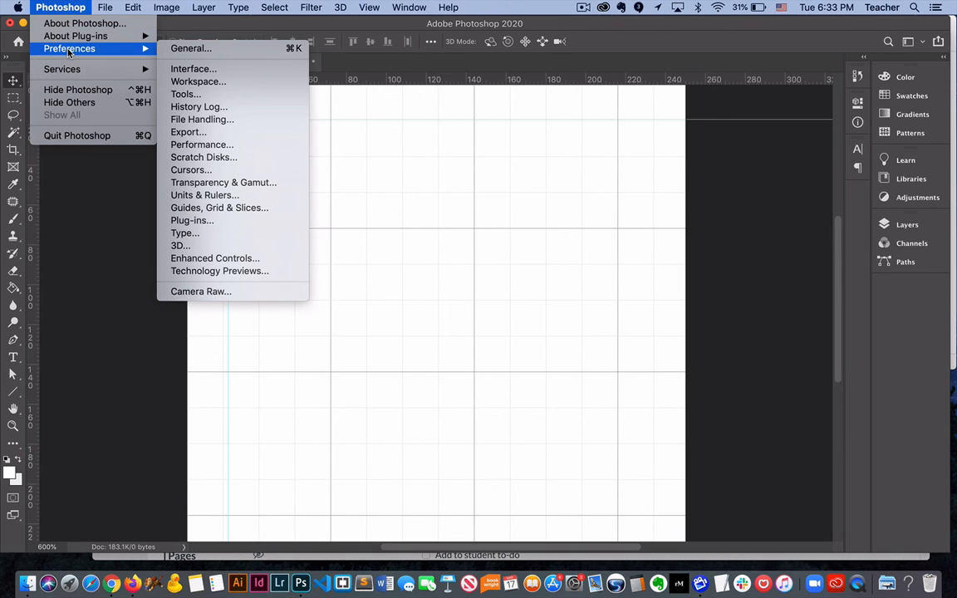
mouse_move(219, 208)
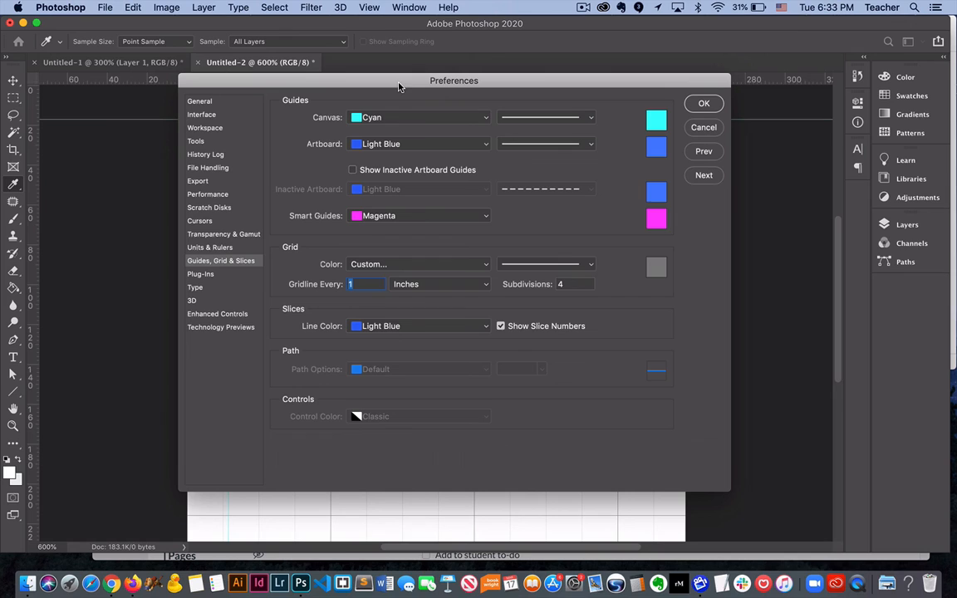
mouse_move(523, 222)
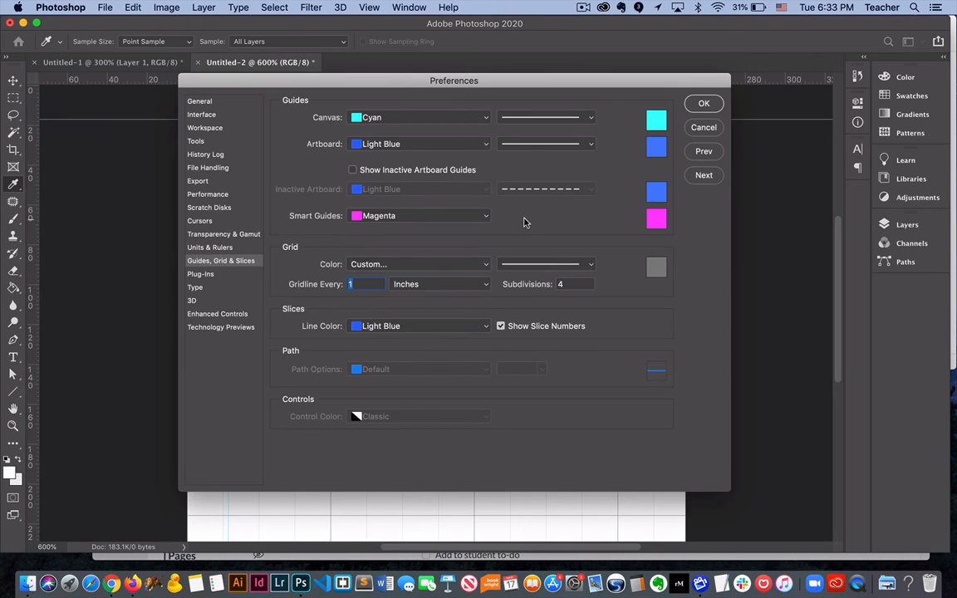
mouse_move(600, 122)
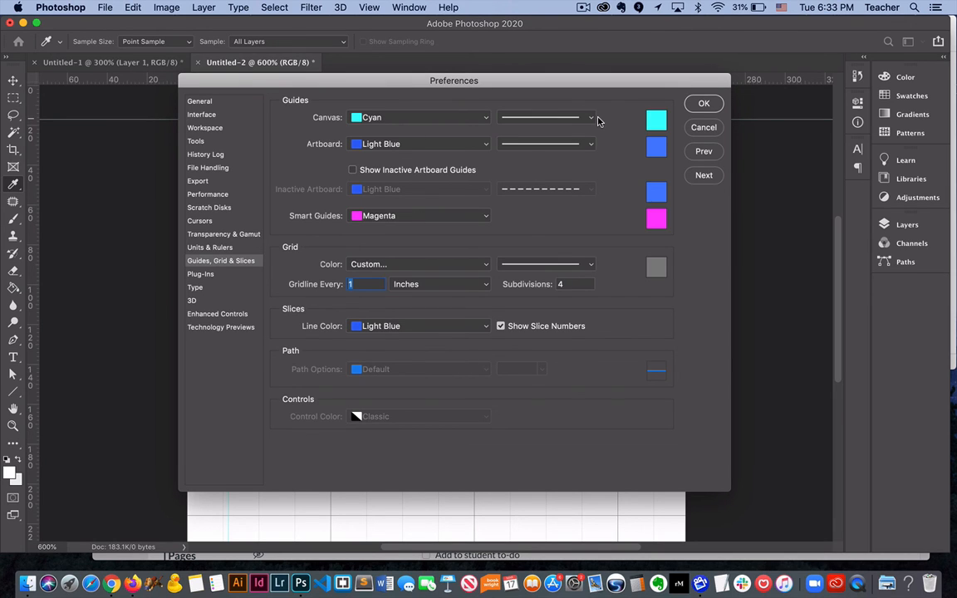
mouse_move(618, 134)
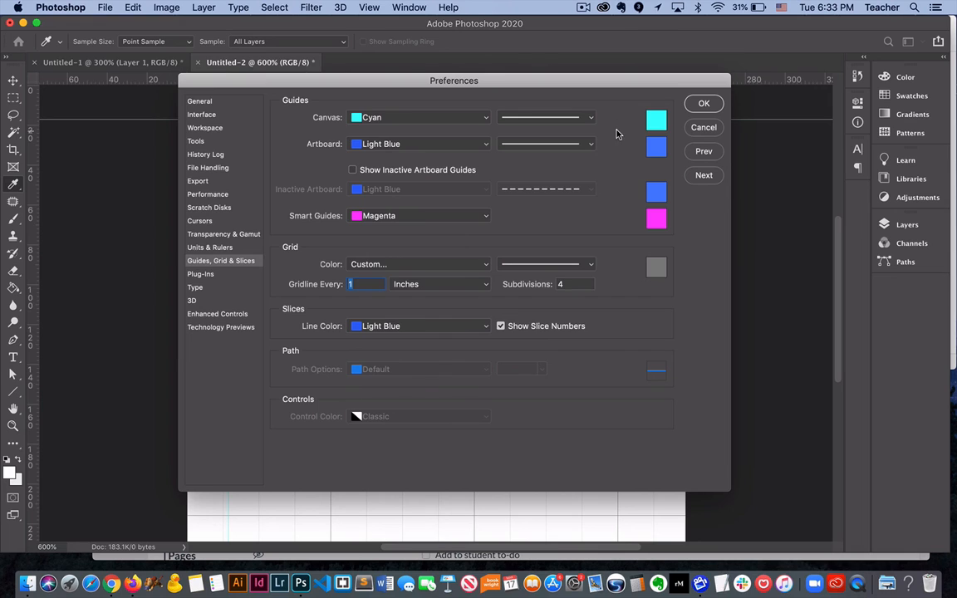
mouse_move(623, 256)
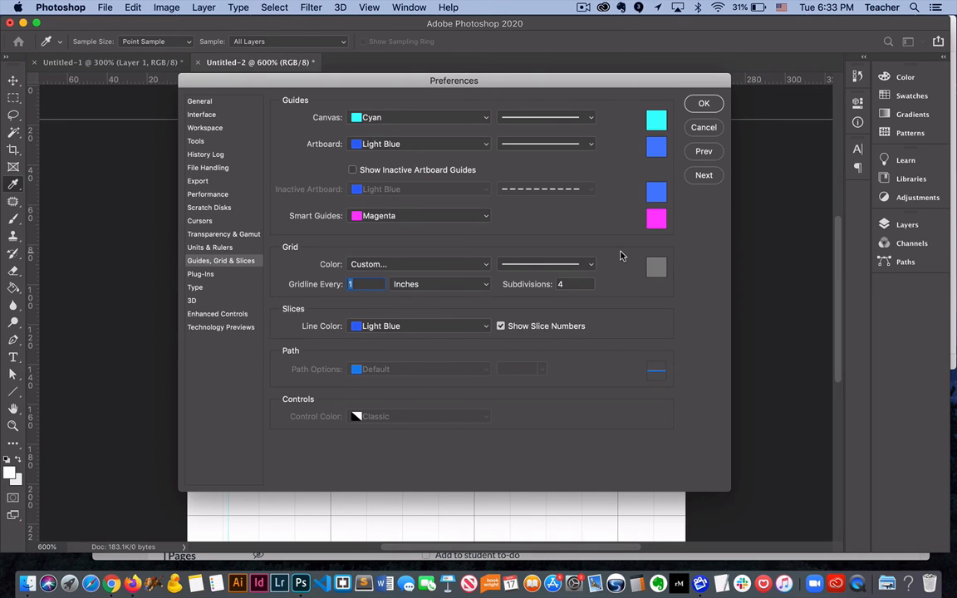
mouse_move(640, 267)
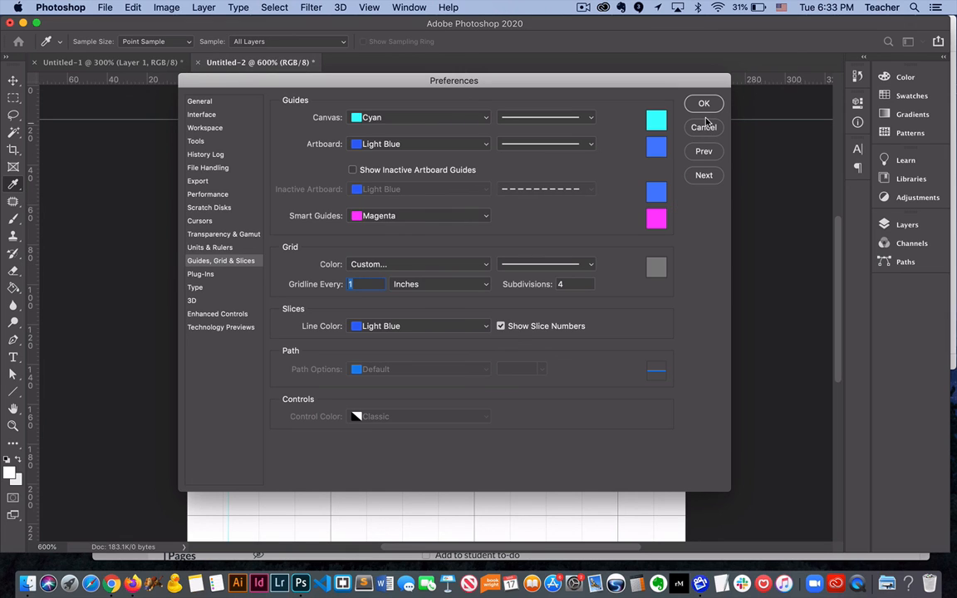
mouse_move(706, 129)
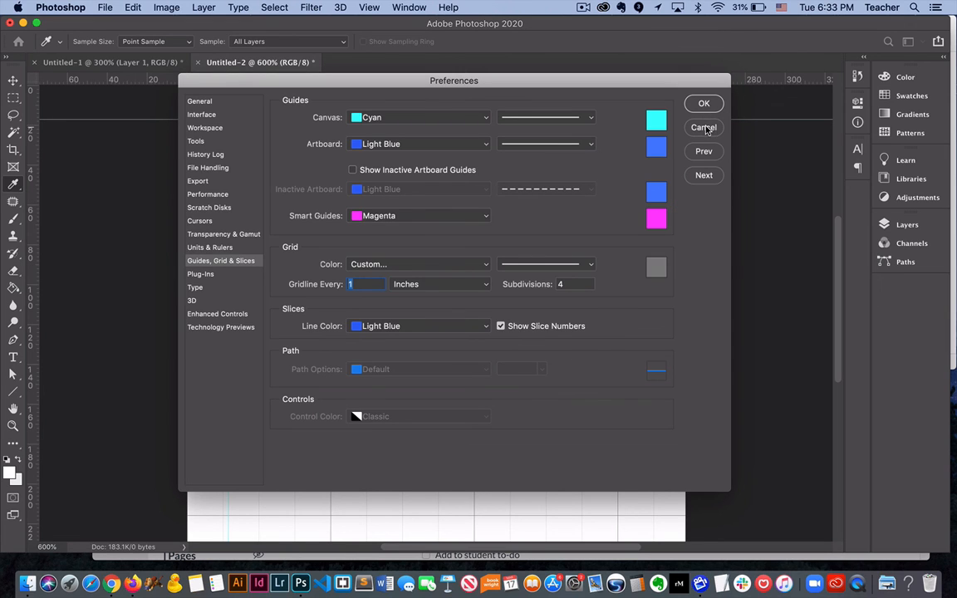
click(703, 127)
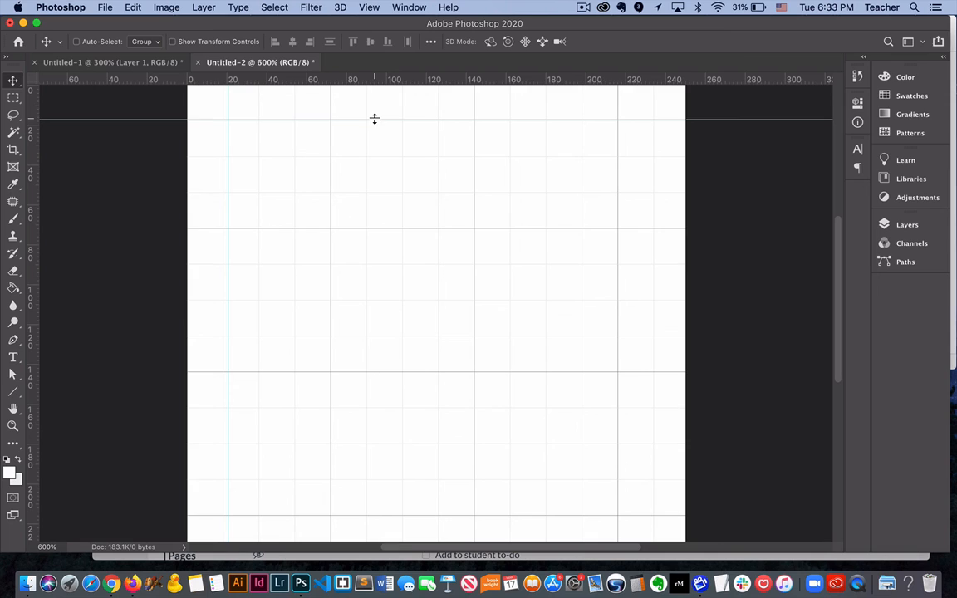
mouse_move(398, 119)
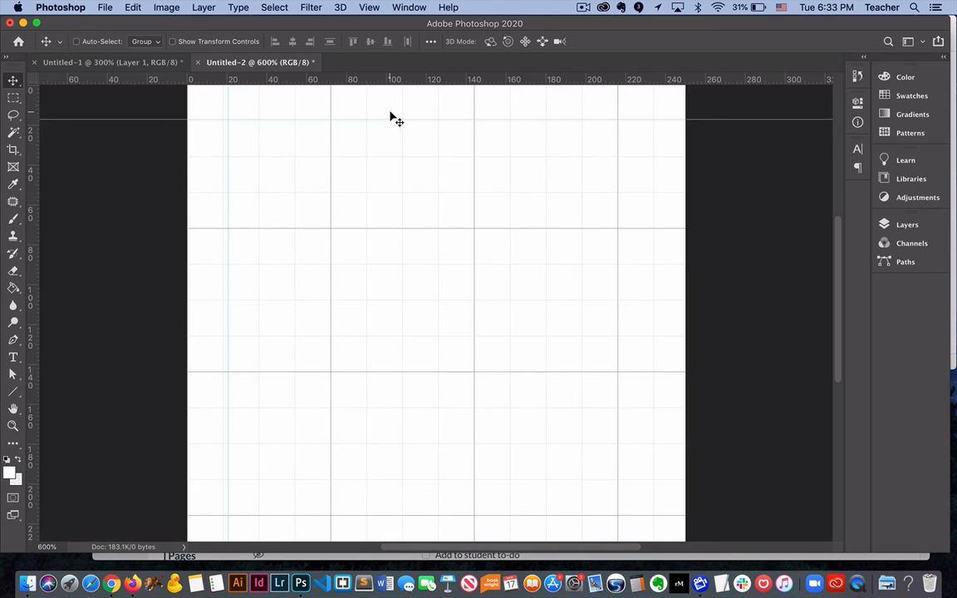
mouse_move(368, 100)
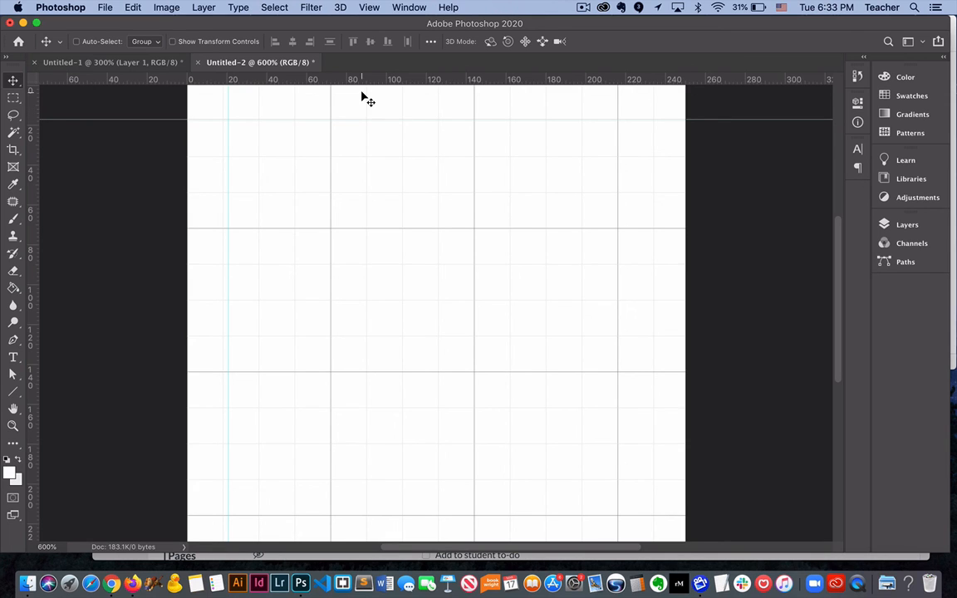
mouse_move(372, 81)
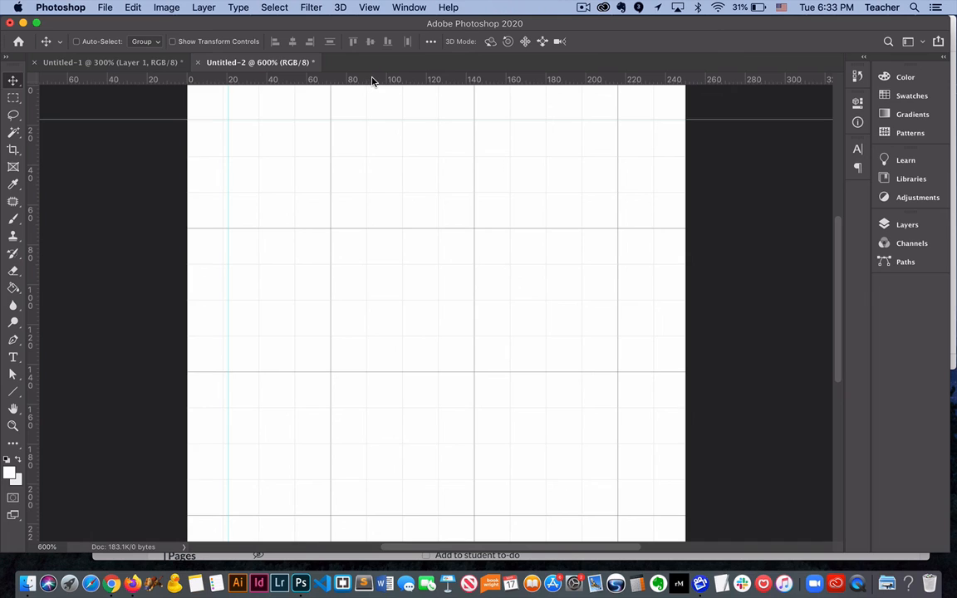
mouse_move(371, 83)
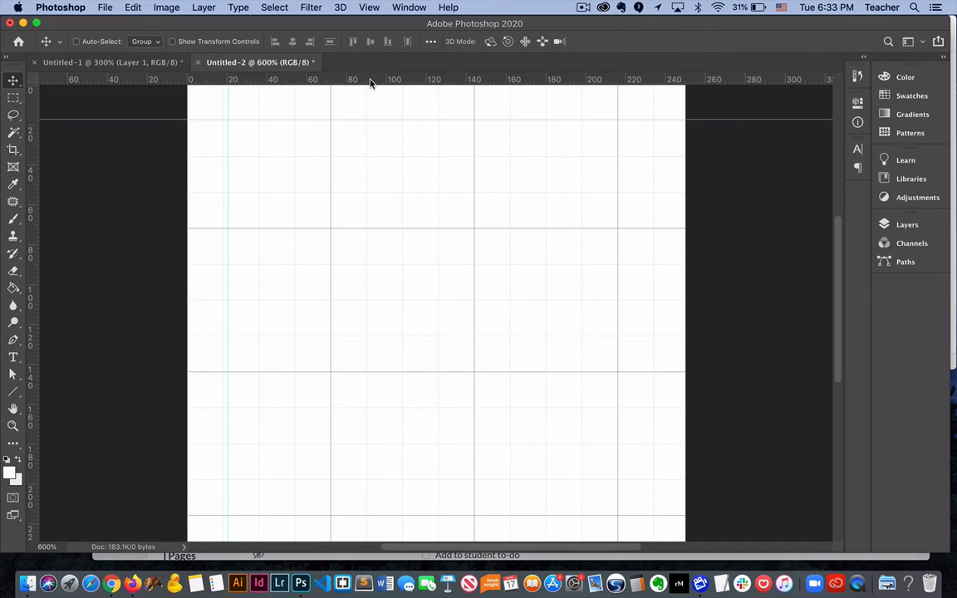
click(584, 7)
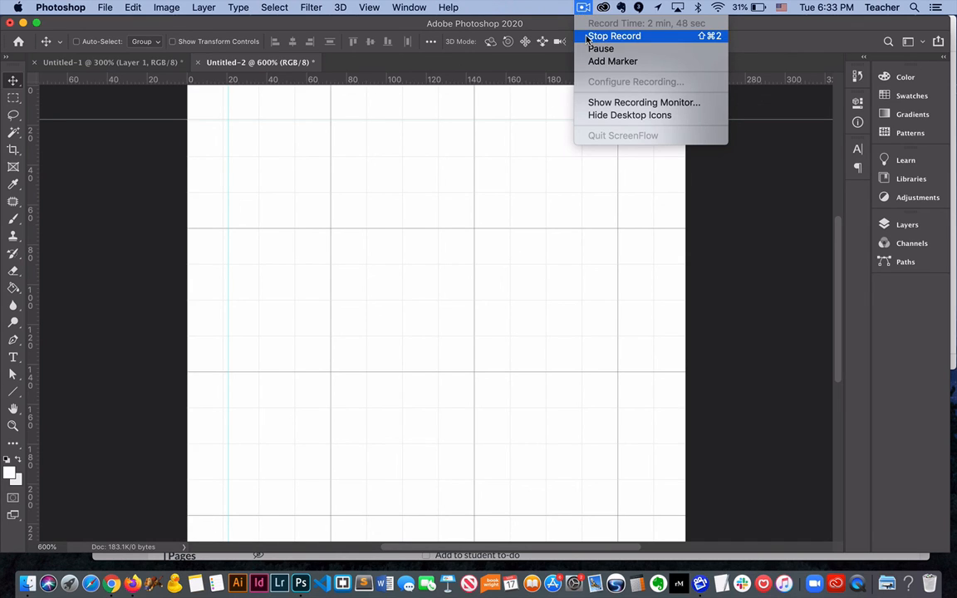